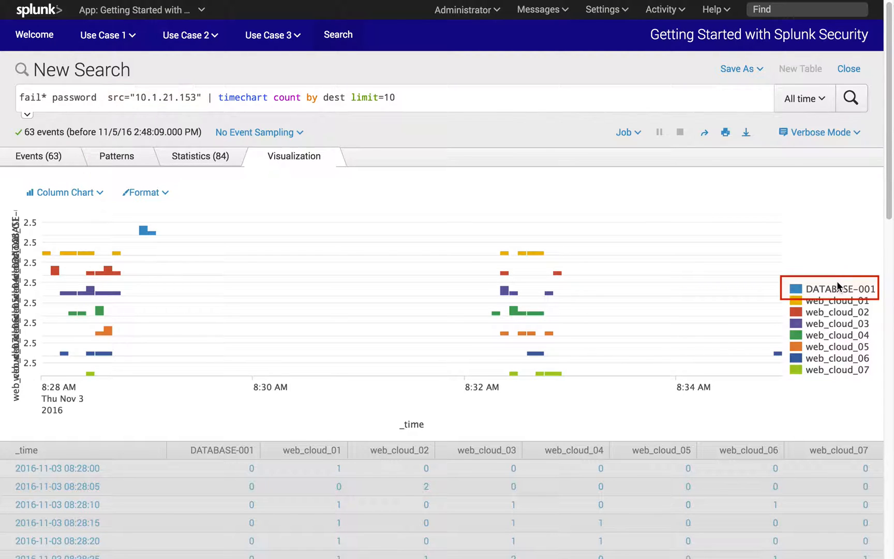
Step: Drill into the DATABASE-001 legend series, adding dest="DATABASE-001" and listing its 3 events
click(838, 288)
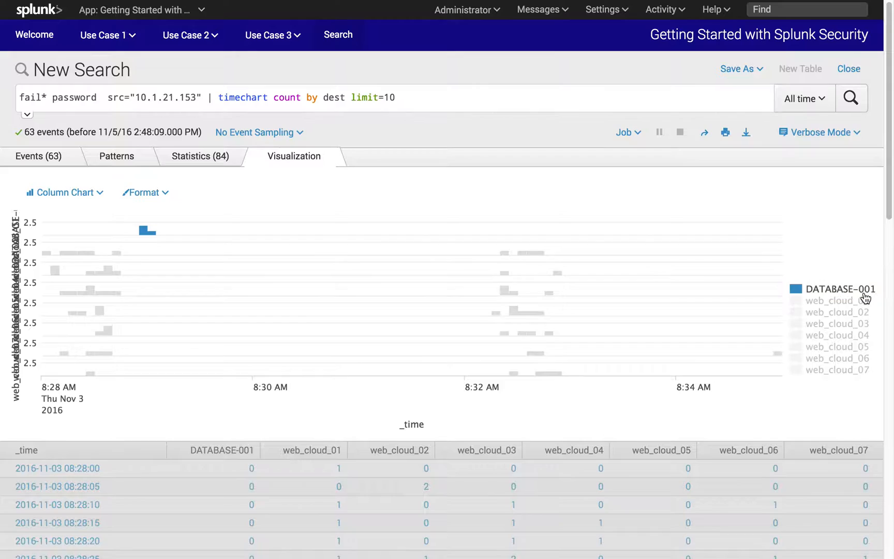
click(851, 289)
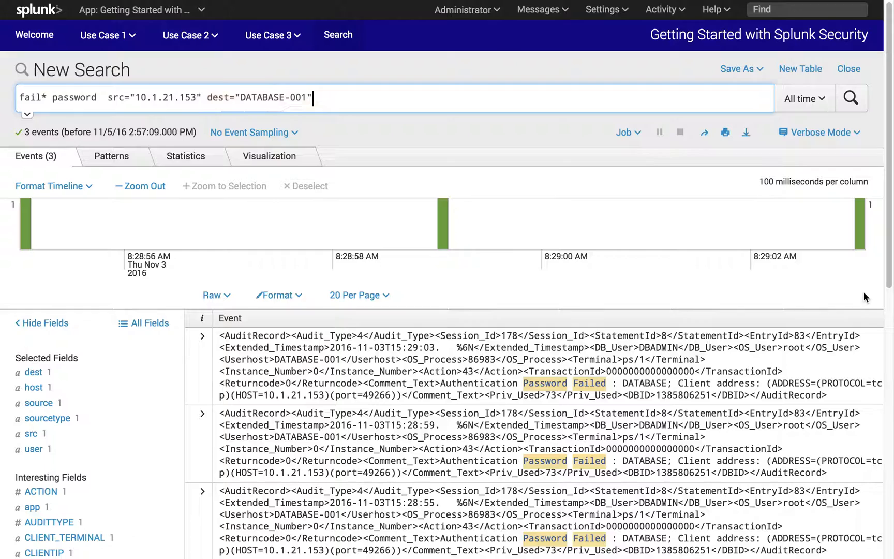
double_click(211, 97)
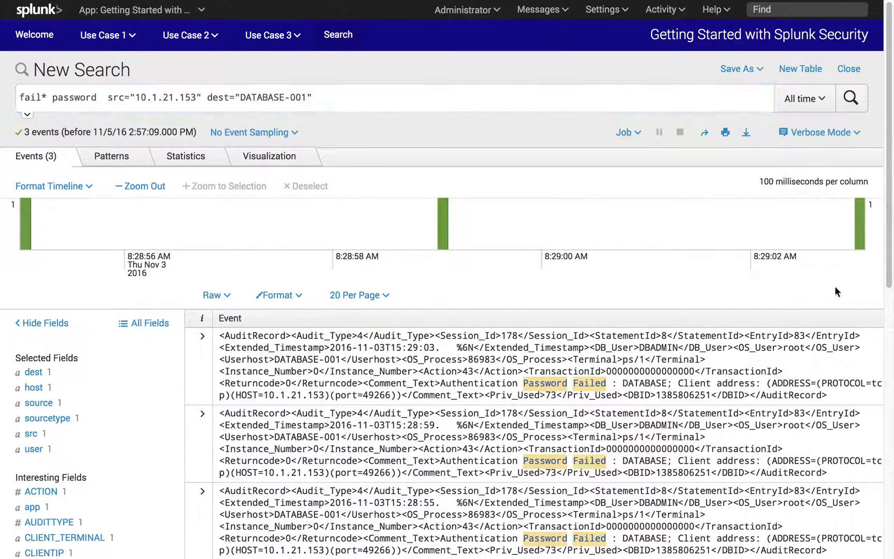
mouse_move(404, 224)
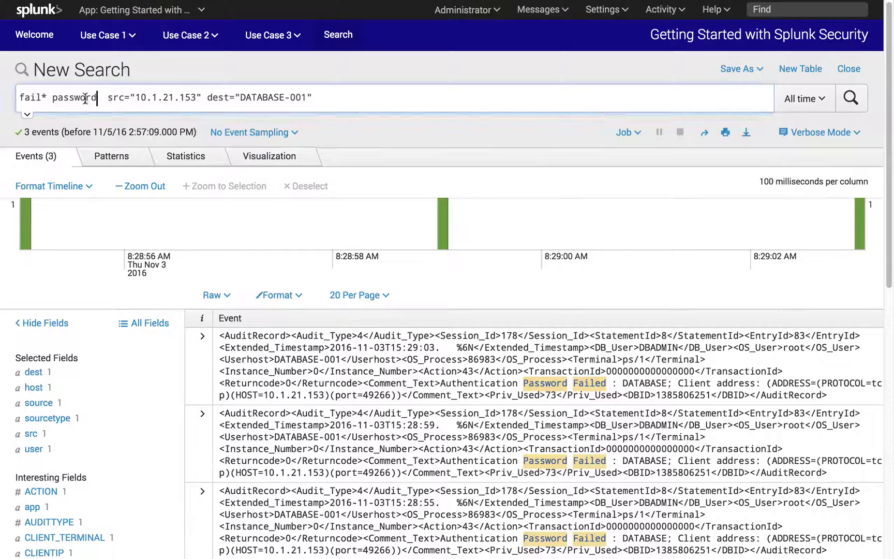
Step: Remove 'fail* password' from the query and rerun it to get all 7 events
double_click(66, 97)
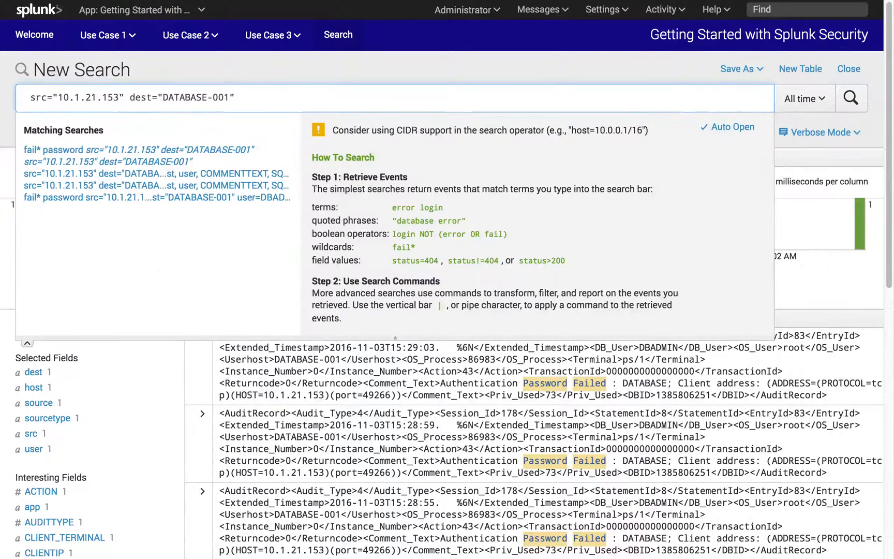
click(850, 97)
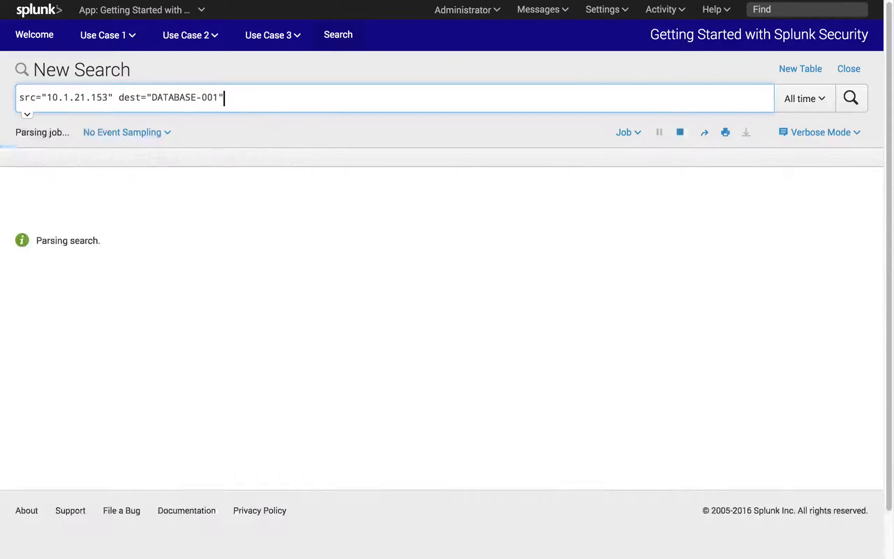
click(851, 98)
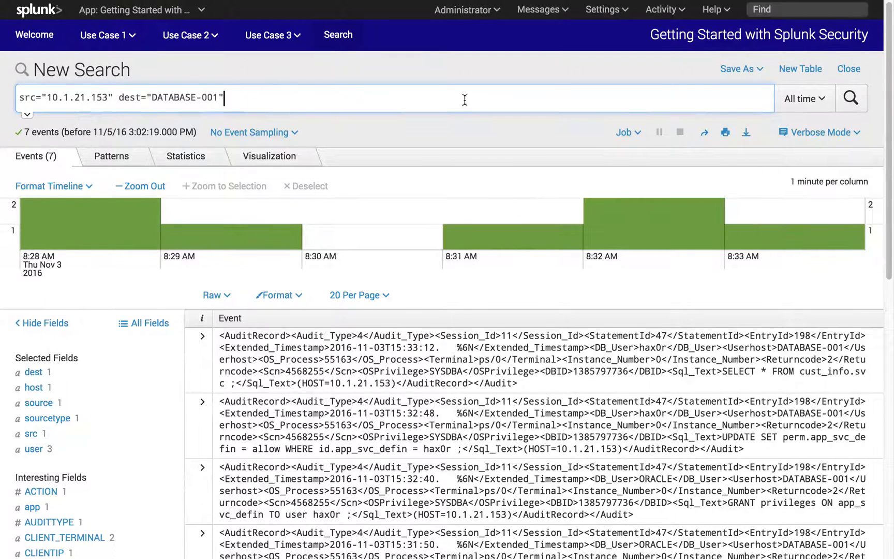
mouse_move(451, 134)
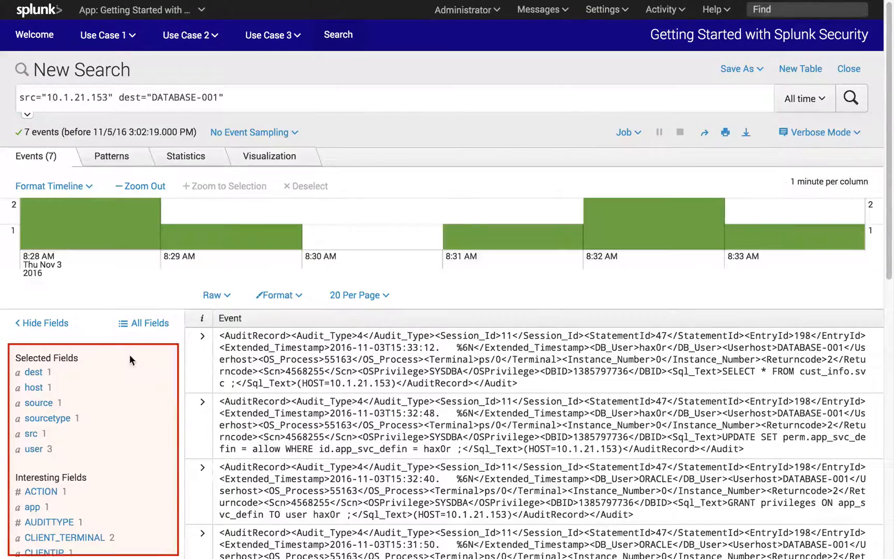
Step: Mark COMMENTTEXT and SQLTEXT as selected fields and begin '| table _time, src,' in the query
scroll(down, 3)
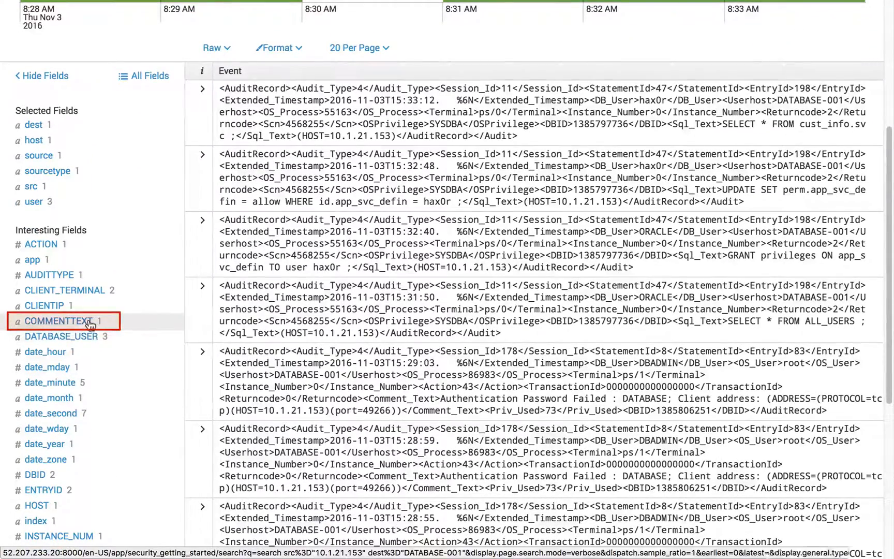
click(59, 321)
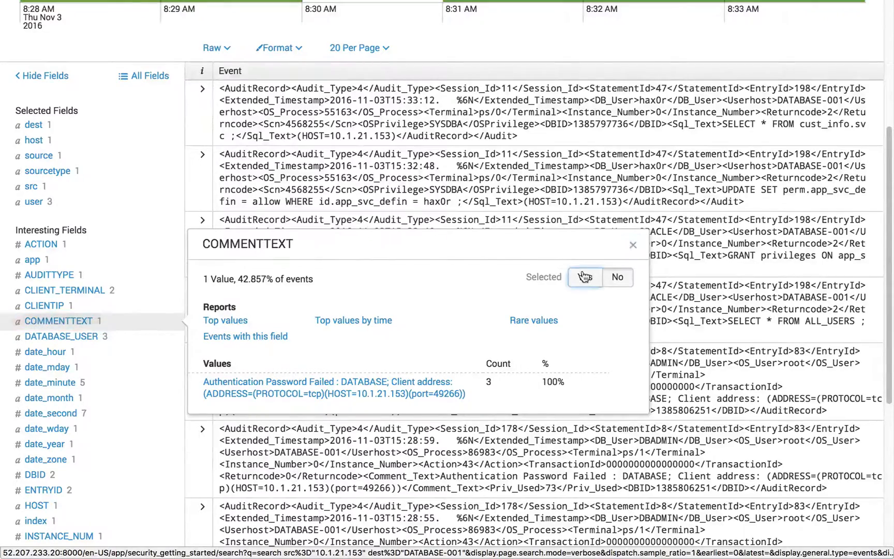
click(584, 277)
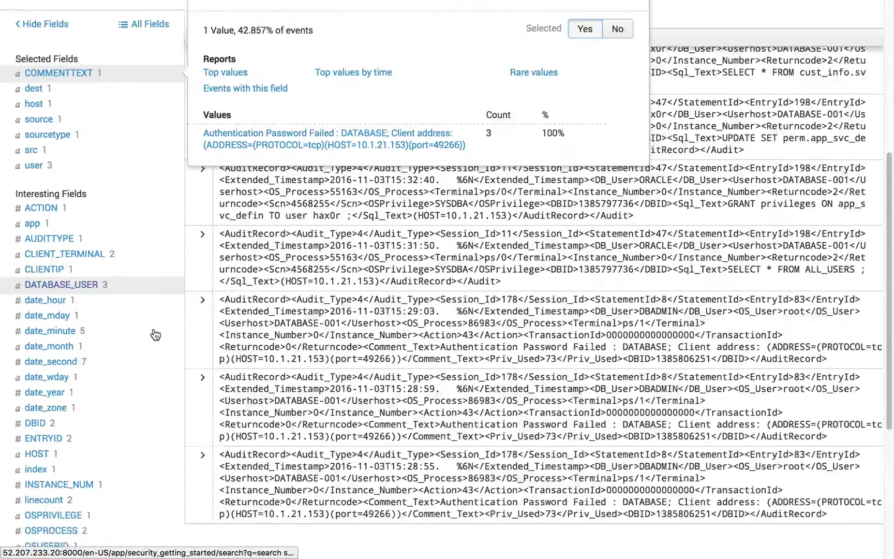
scroll(down, 3)
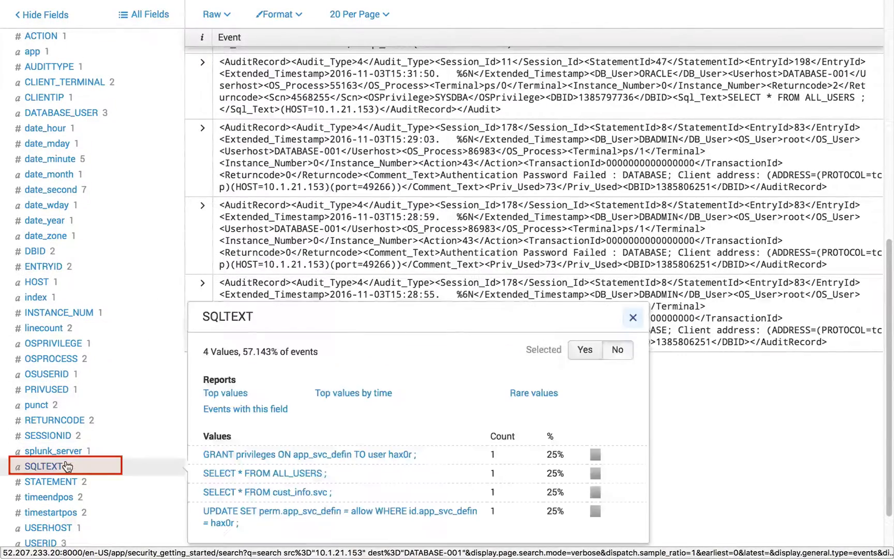
click(583, 350)
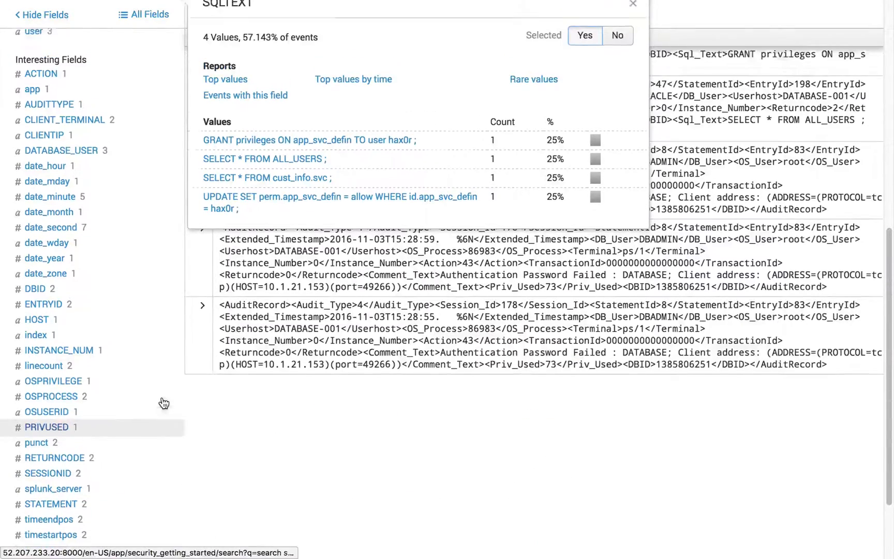
scroll(up, 3)
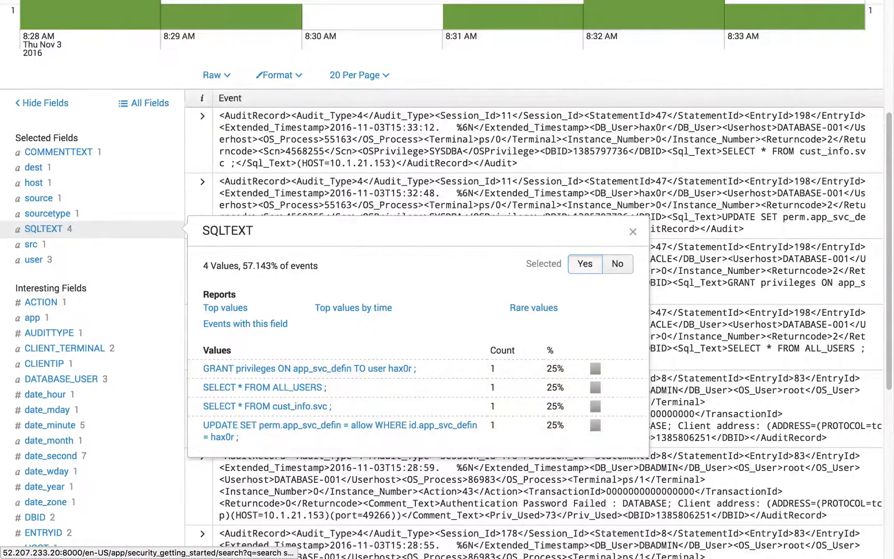
scroll(up, 3)
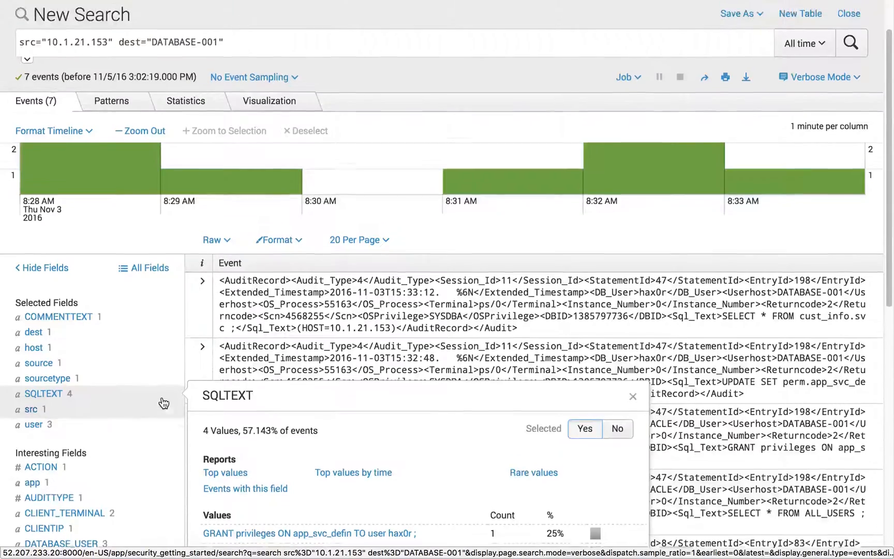
scroll(up, 3)
text( | table _time, src,)
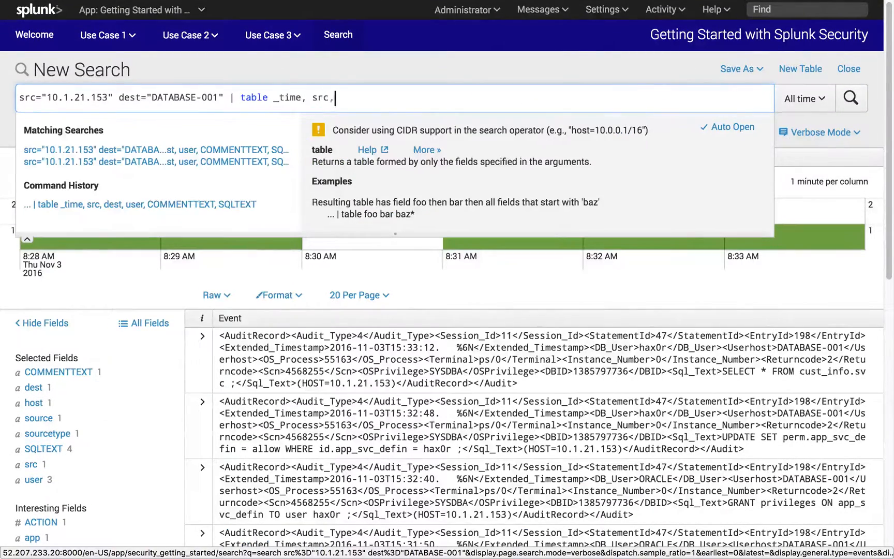
Step: Complete the table with dest, user, COMMENTTEXT, SQLTEXT and view the 7 rows in Statistics
text(dest, user, COMME)
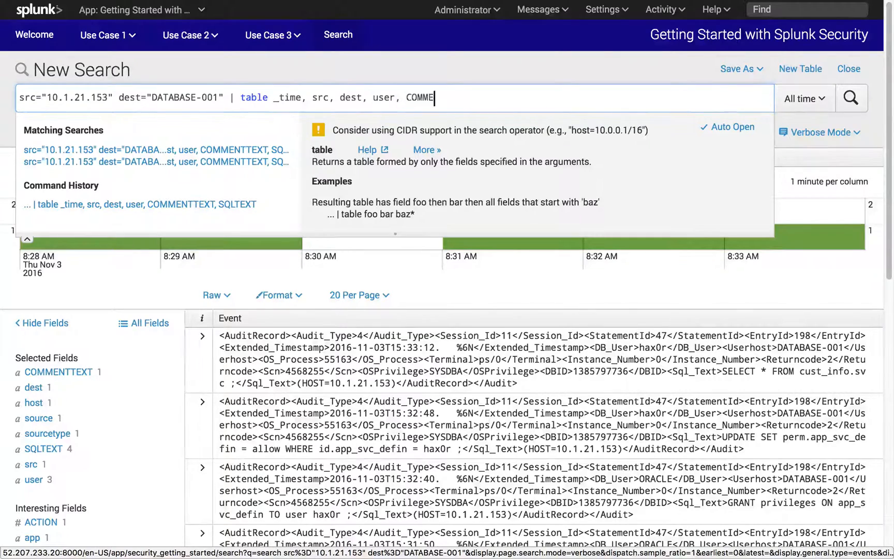
text(NTTEXT, SQLTEXT)
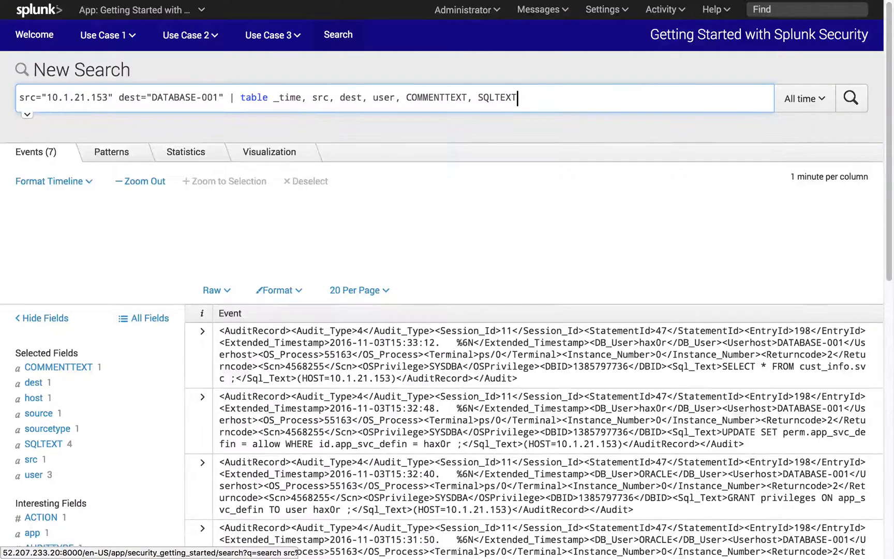
click(850, 97)
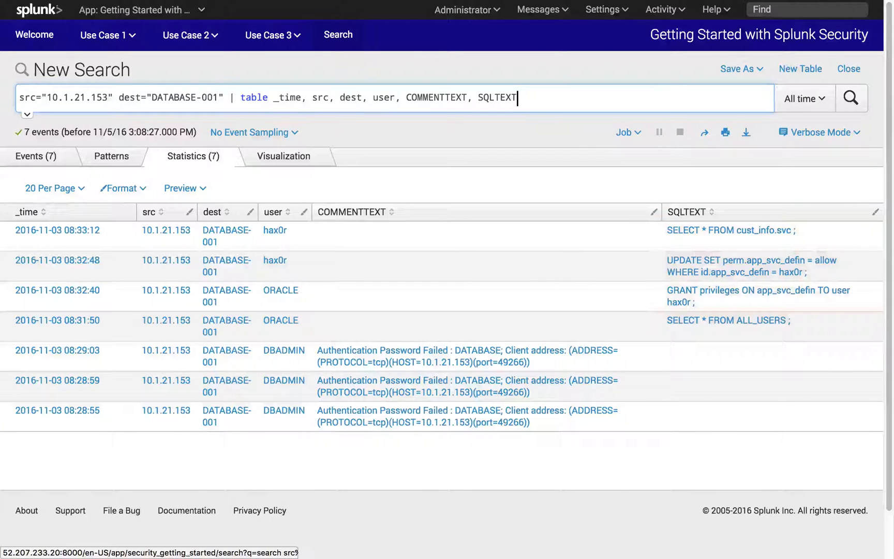
click(273, 211)
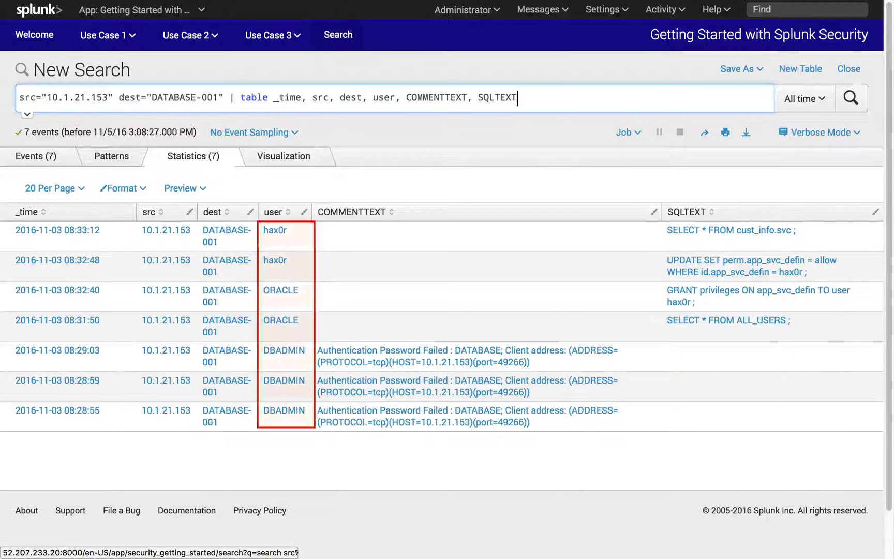